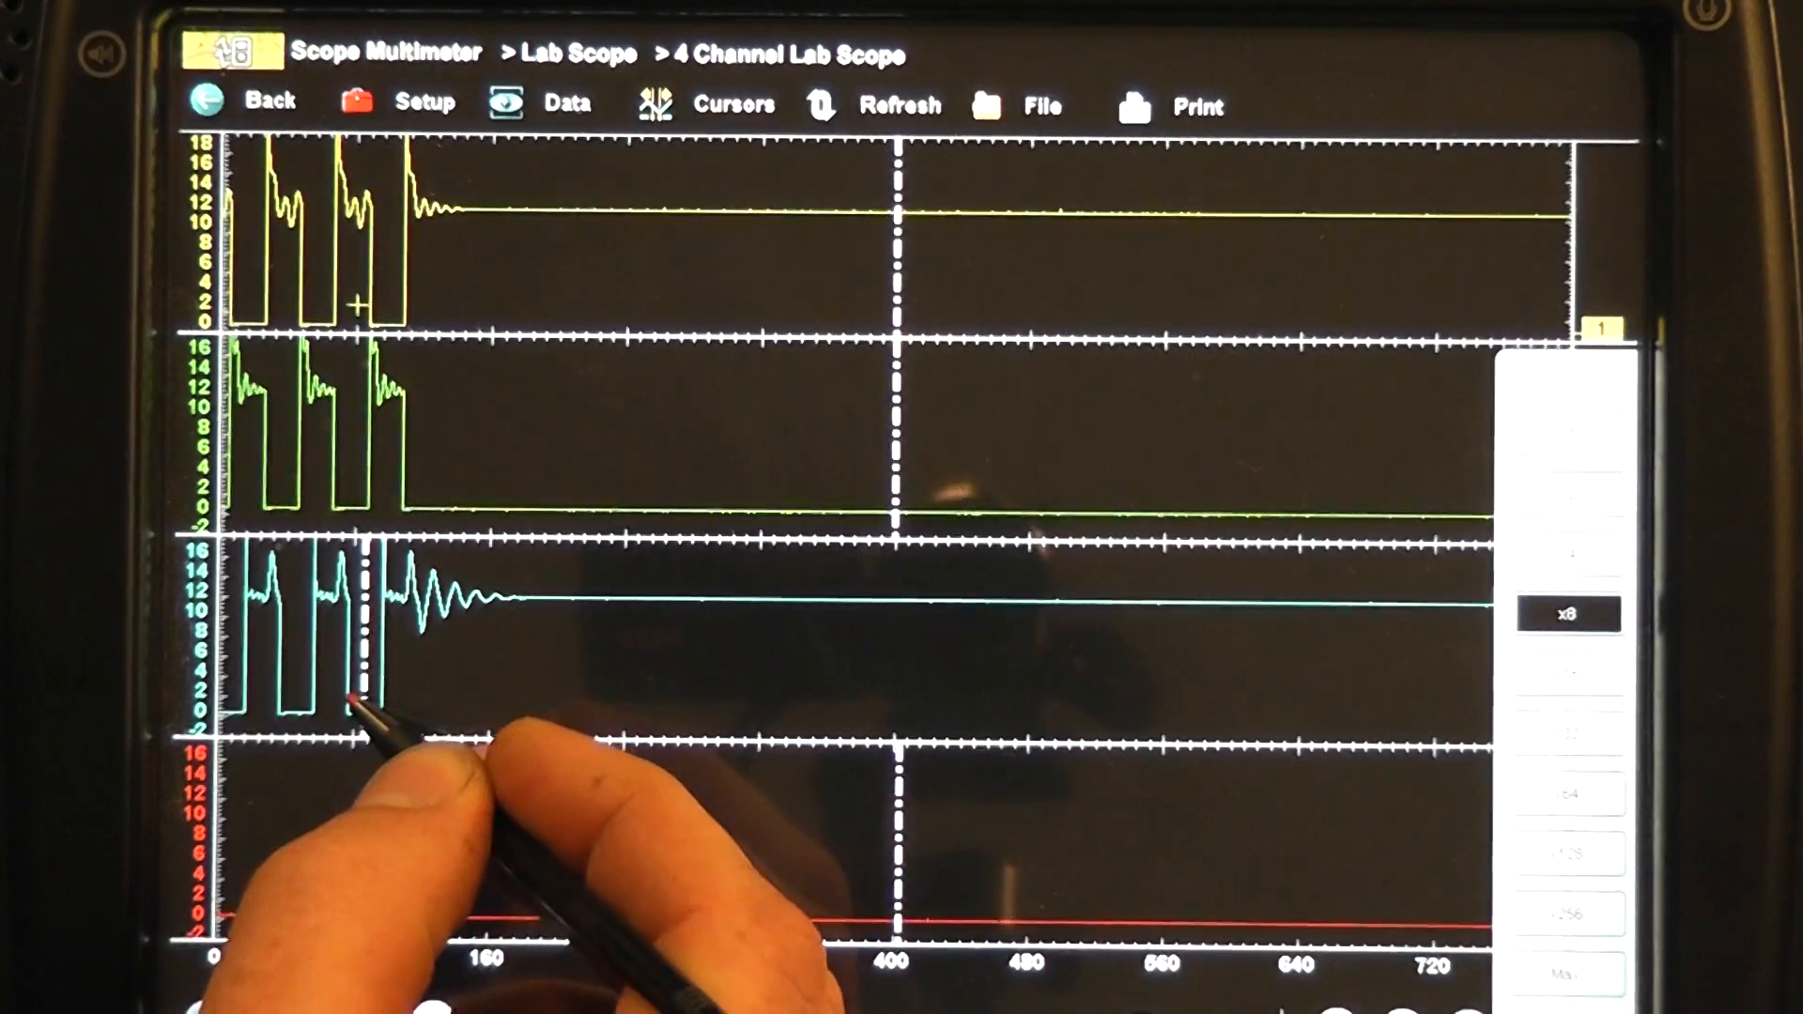
Choose a higher Lab Scope zoom factor to spread the channel pulses across the screen.
click(1566, 495)
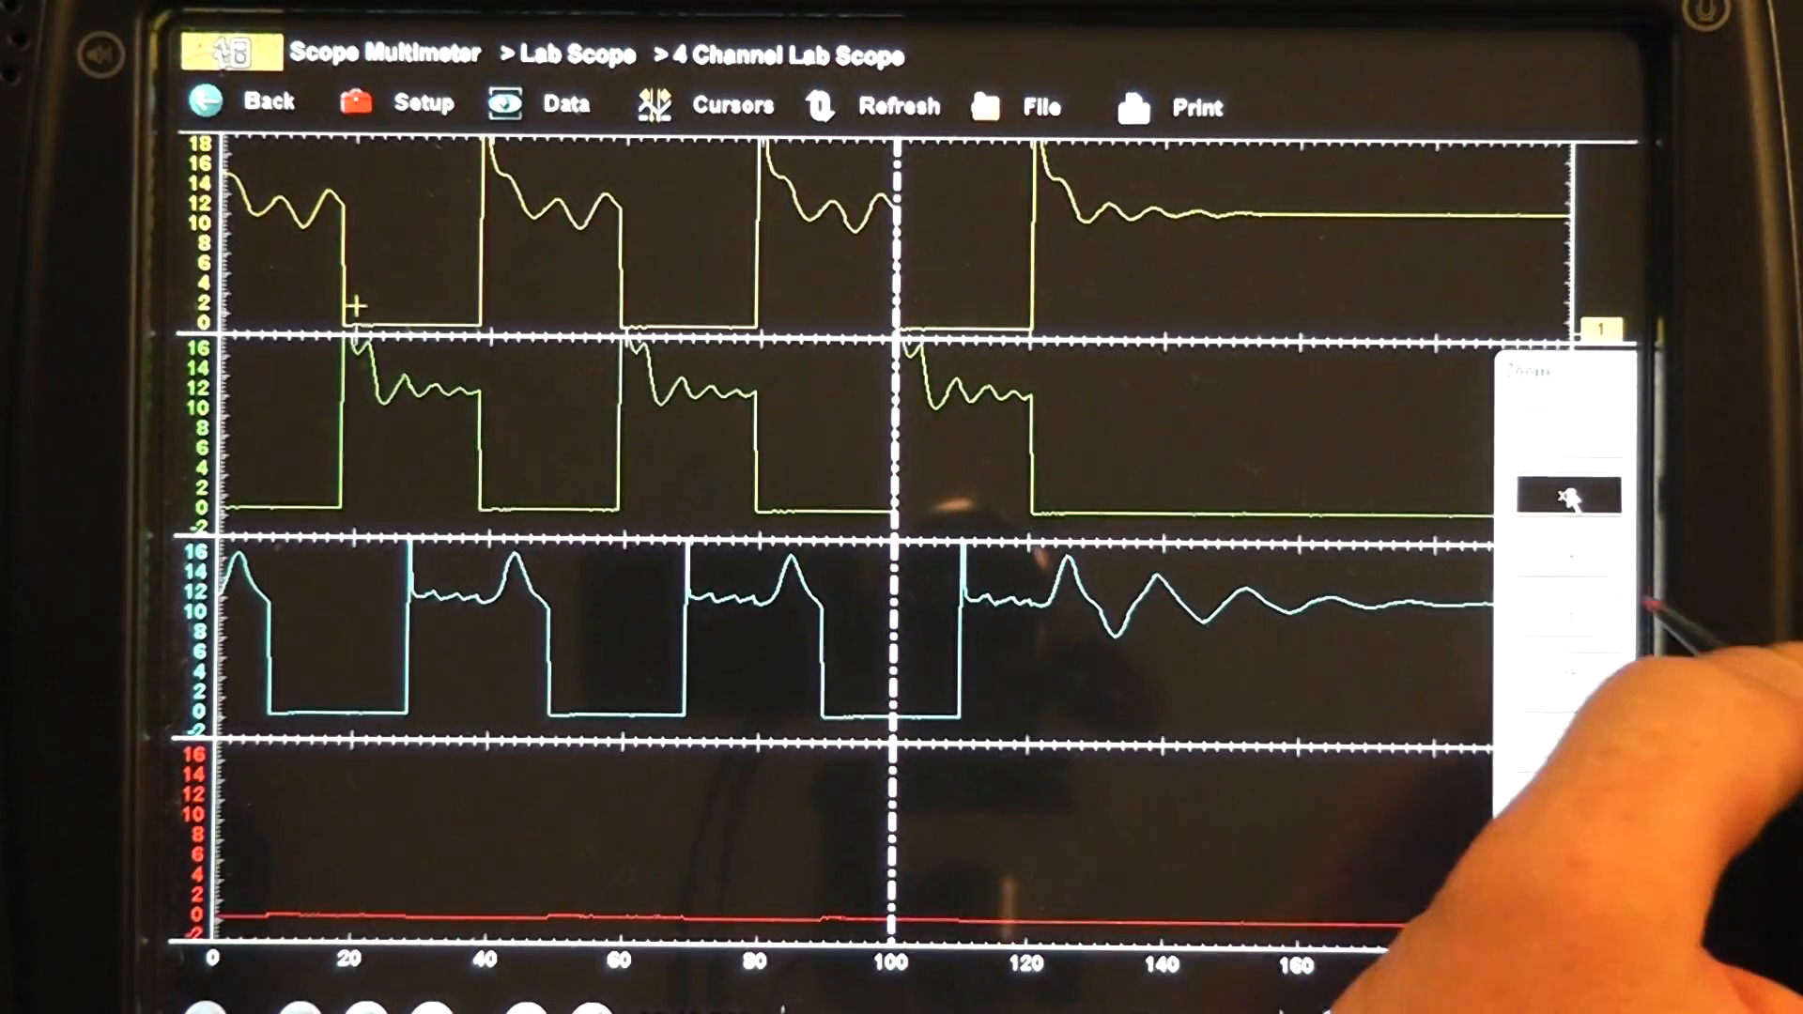
Exit the Lab Scope capture to reach the IAC-to-PCM stepper-motor wiring slide.
click(1571, 494)
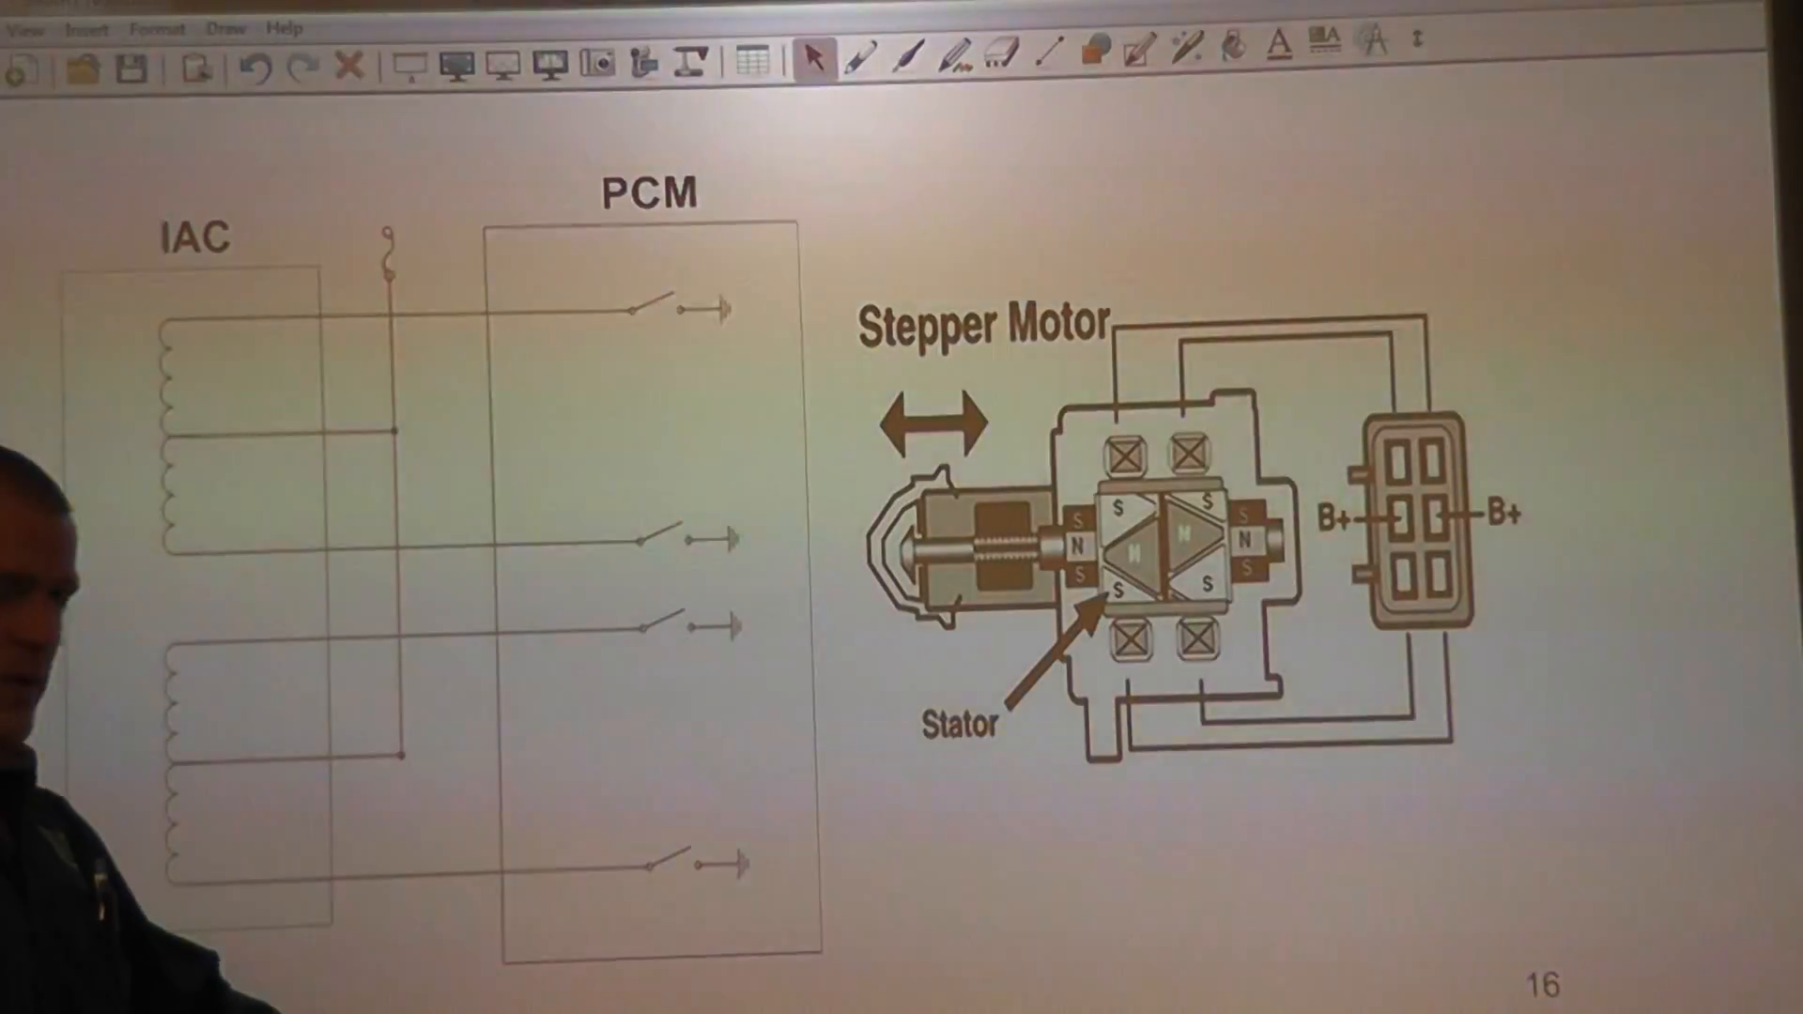
click(866, 62)
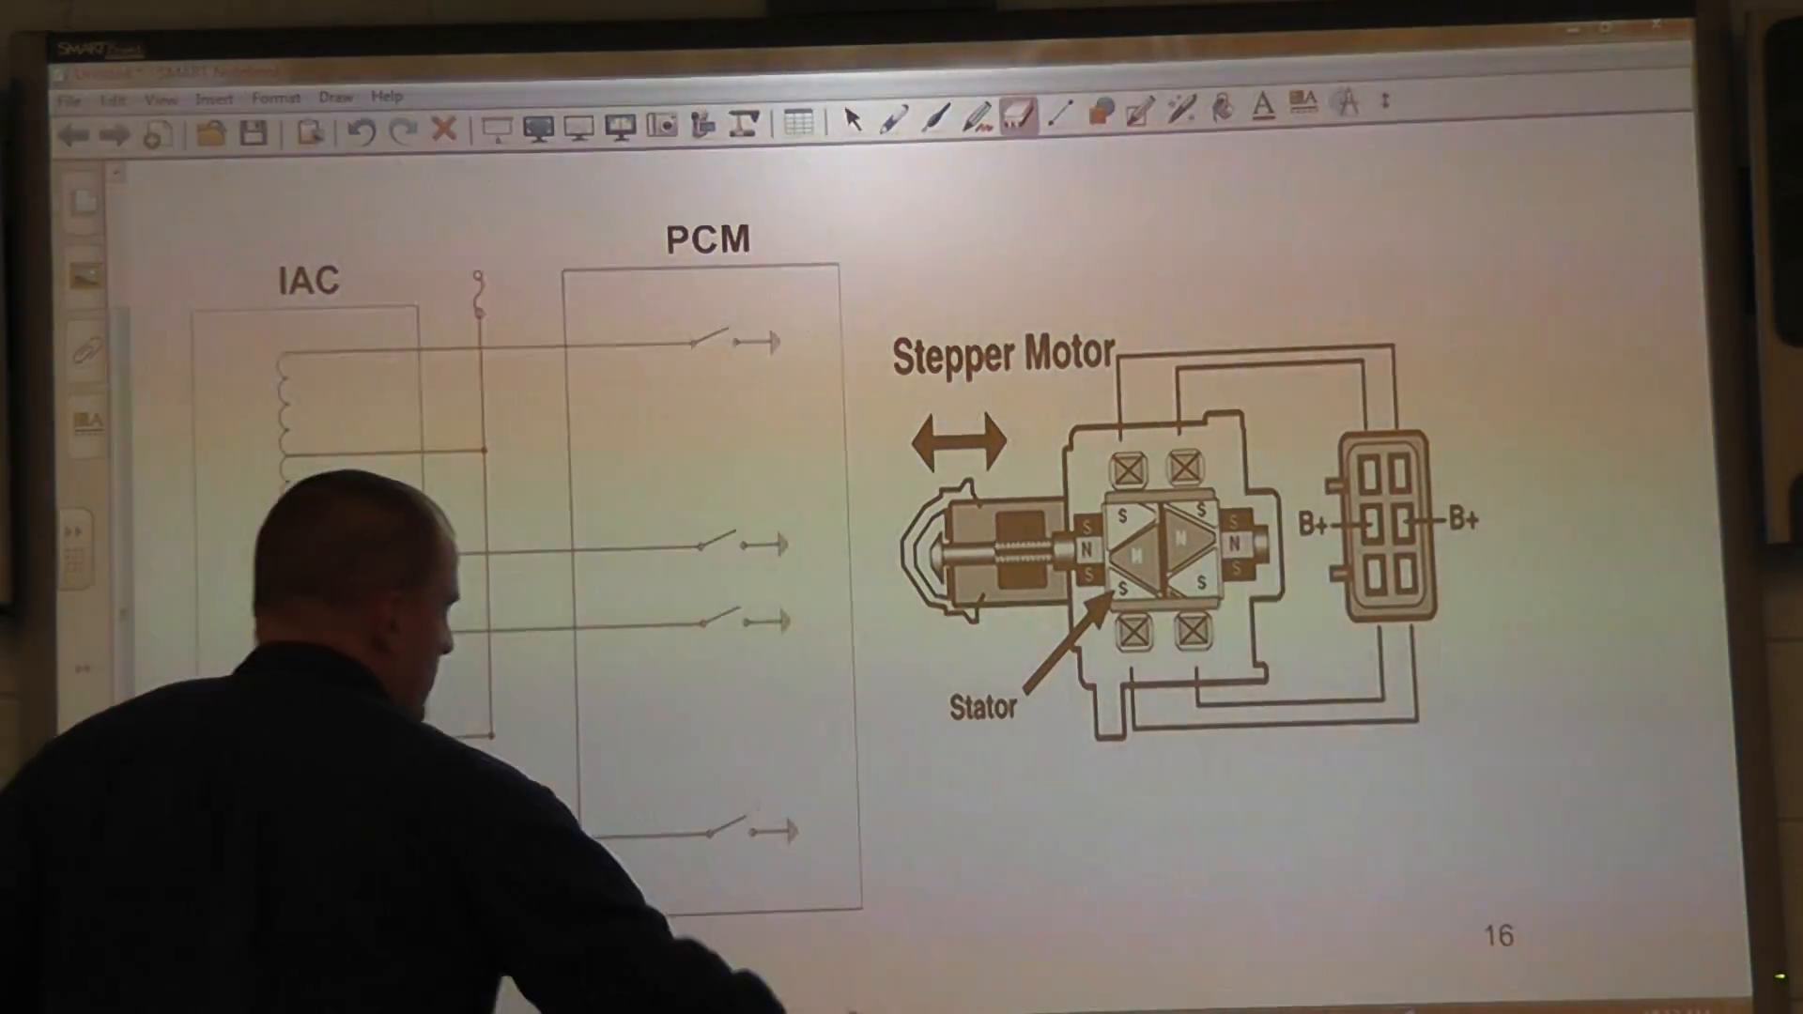
Select the Pen tool to annotate the IAC coil wiring freehand.
click(891, 116)
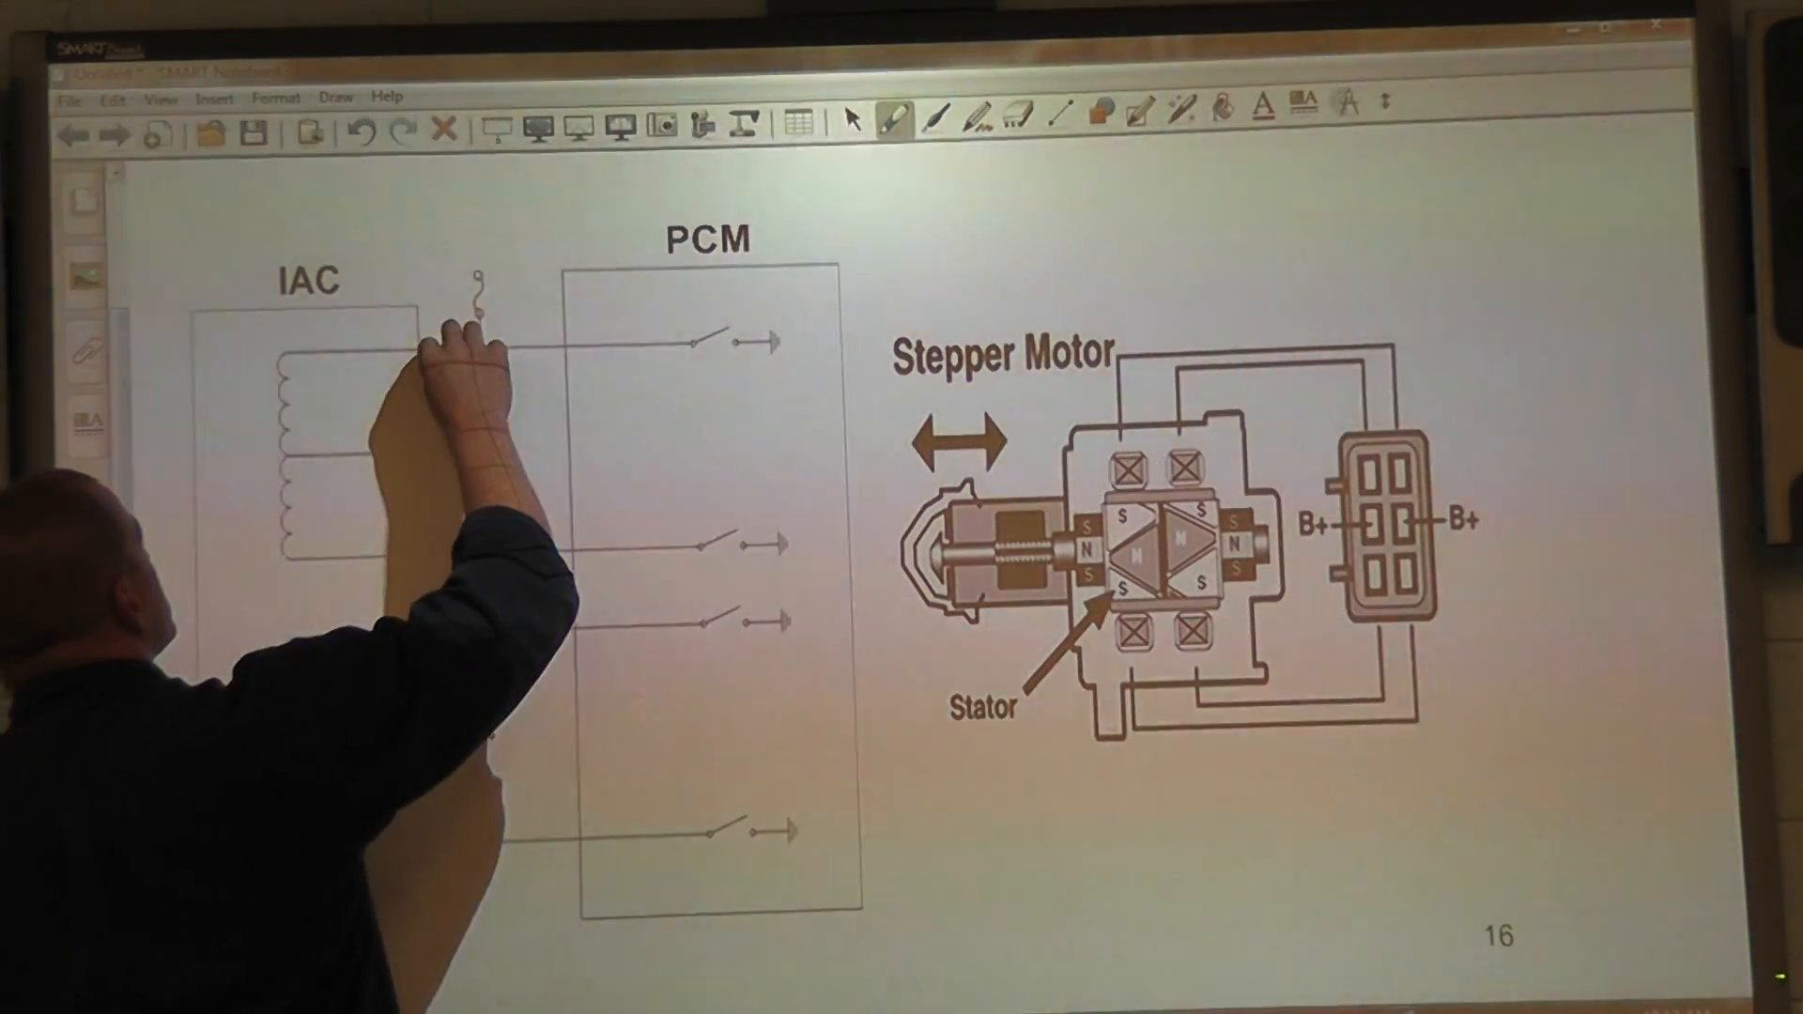